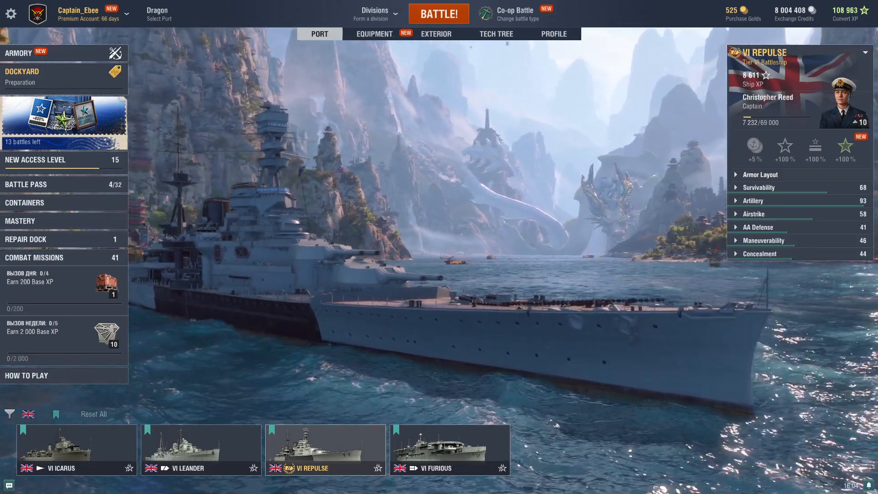
# Select the Tier VI Furious aircraft carrier card so it replaces Repulse in port
pyautogui.click(445, 459)
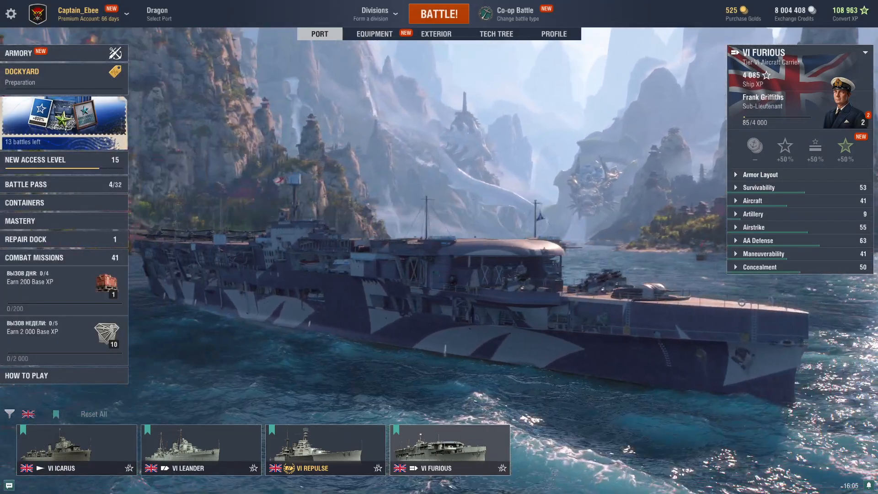
pyautogui.moveTo(31, 281)
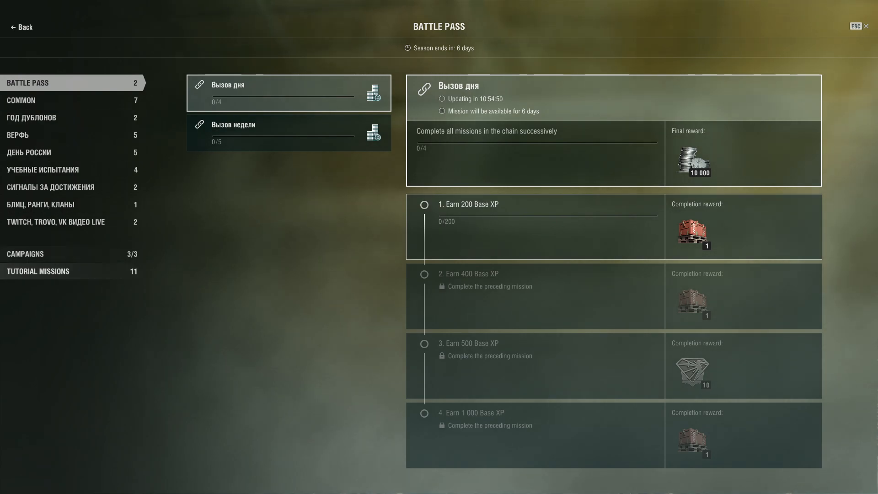
# Glance at the Battle Pass daily missions, then exit the game via Esc, Exit Game and Yes
pyautogui.click(25, 254)
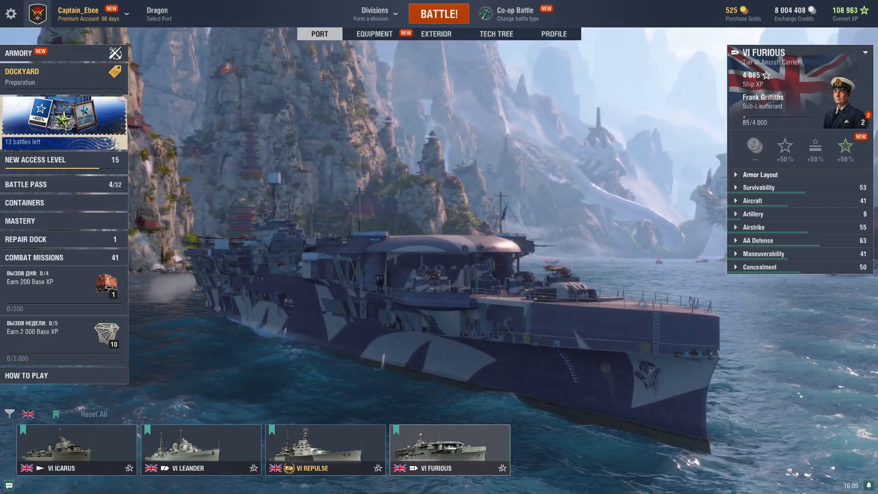
pyautogui.press('Escape')
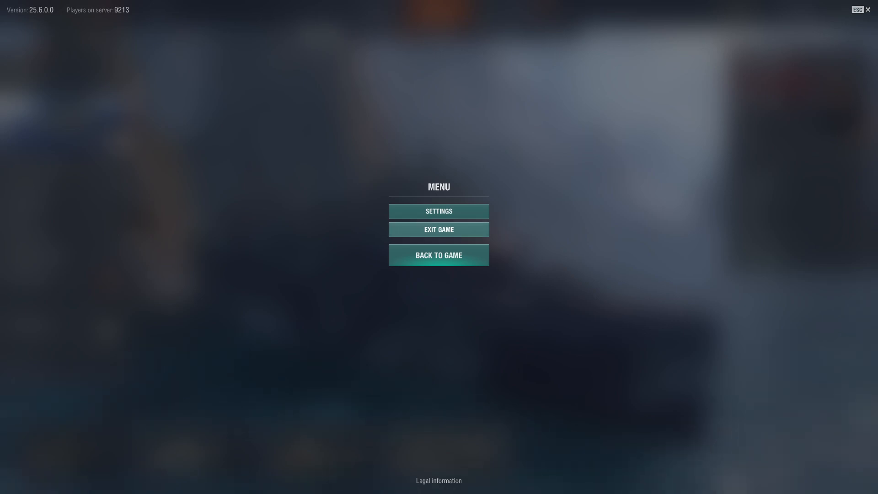
pyautogui.click(439, 229)
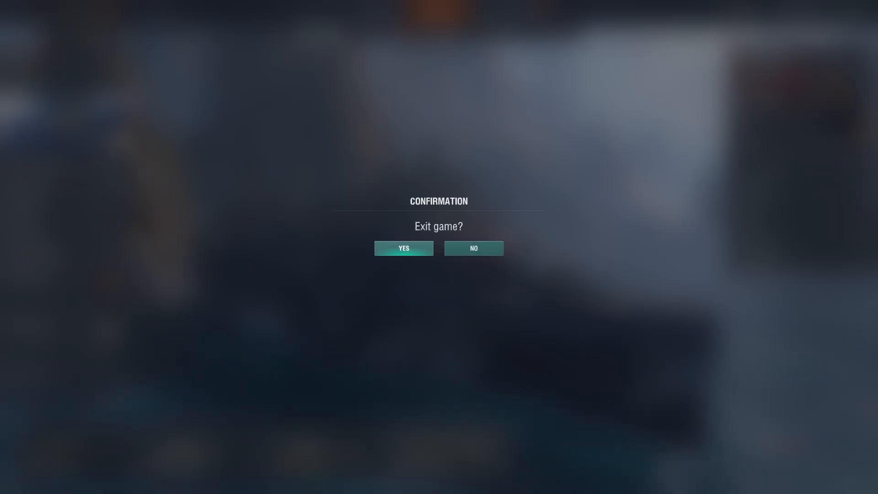
pyautogui.click(403, 249)
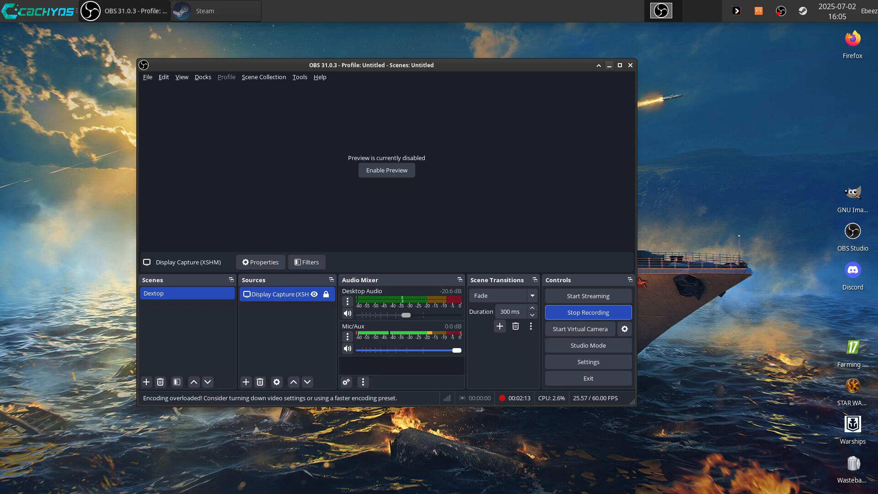
# Minimise the OBS window, then run fastfetch in xfce4-terminal for CachyOS system info
pyautogui.click(609, 65)
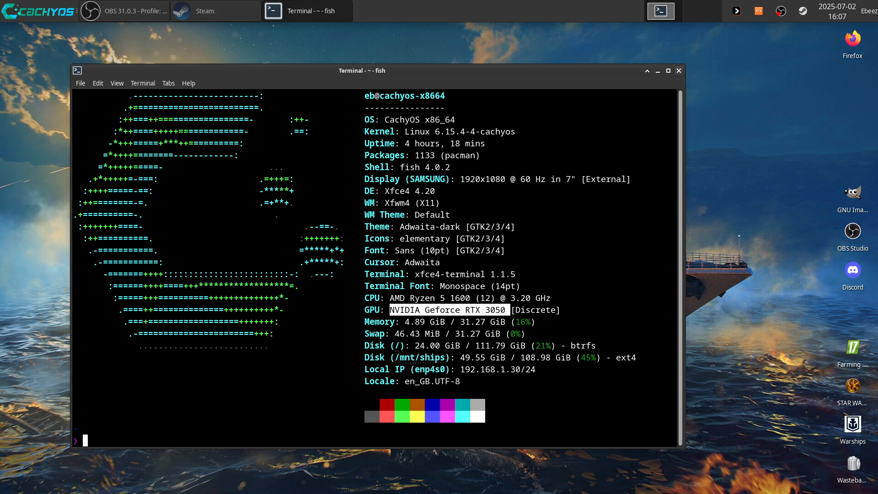
# Close the fastfetch terminal window, leaving the clear CachyOS desktop
pyautogui.click(678, 70)
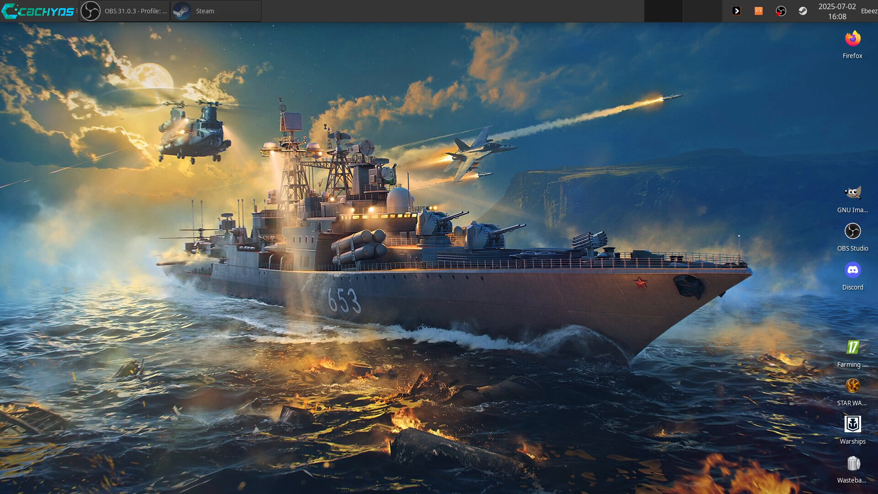
# Bring up the Whisker applications menu from the top panel
pyautogui.click(31, 11)
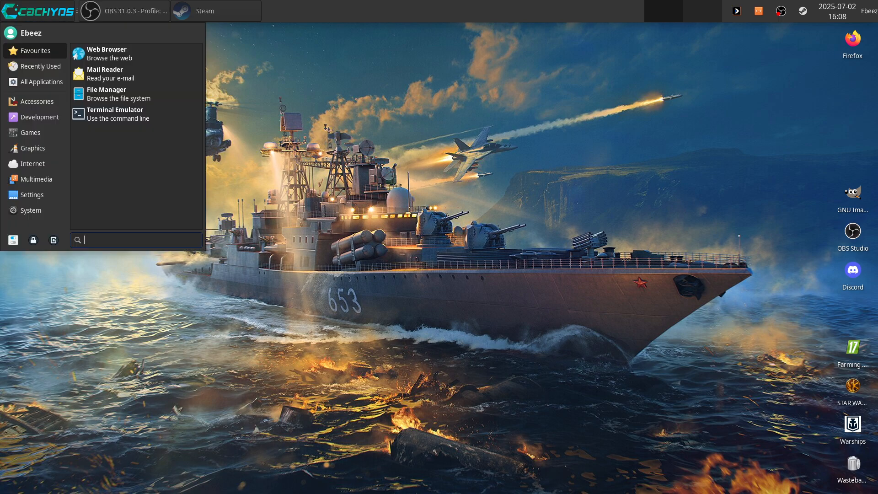